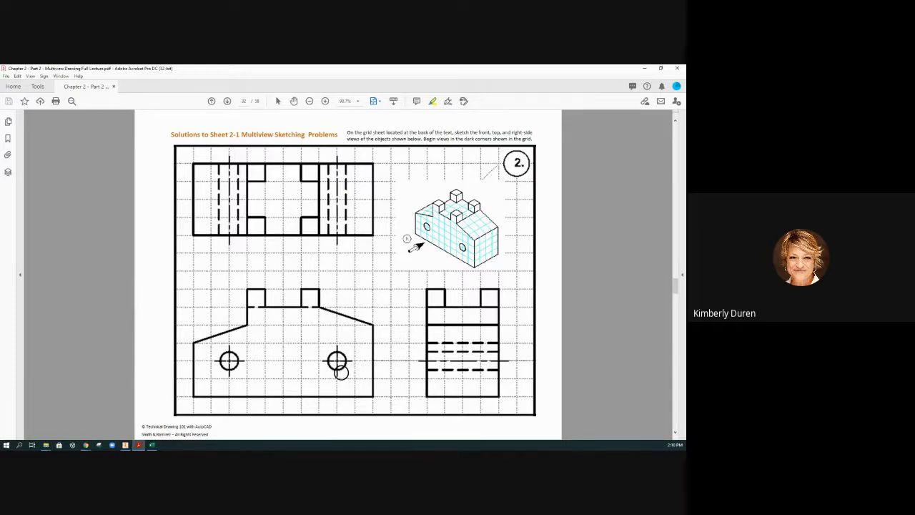
Highlight the front view's bottom edge in yellow, projecting it across to the side view
drag(341, 372, 429, 372)
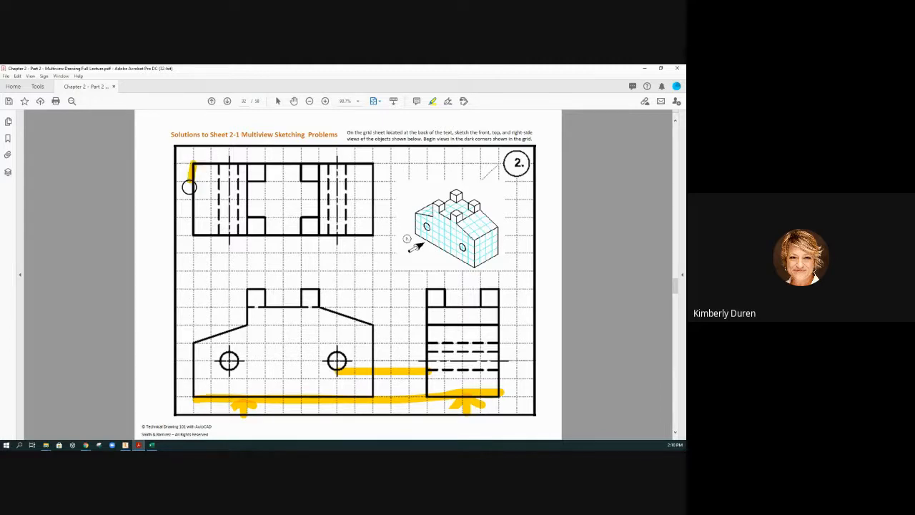
Trace a projection path around the top view toward the top-right corner, then draw a diagonal miter line
drag(189, 187, 222, 163)
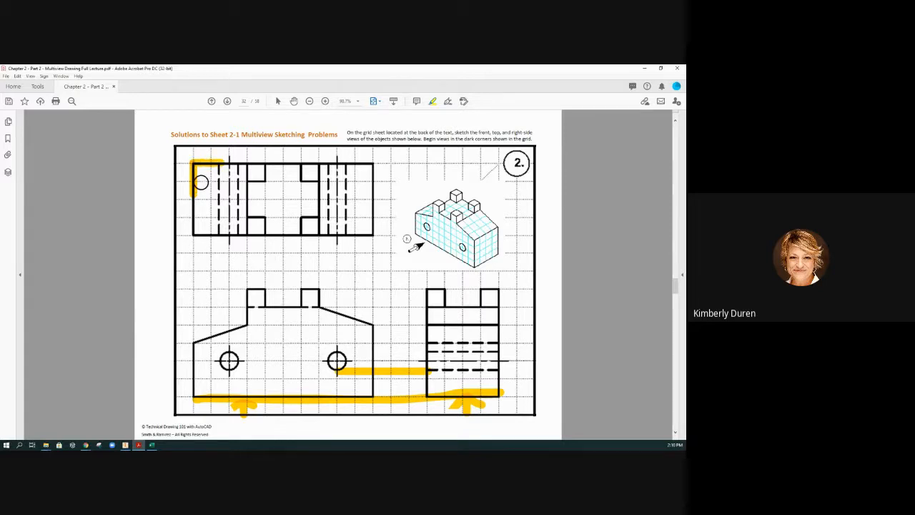
drag(202, 183, 193, 222)
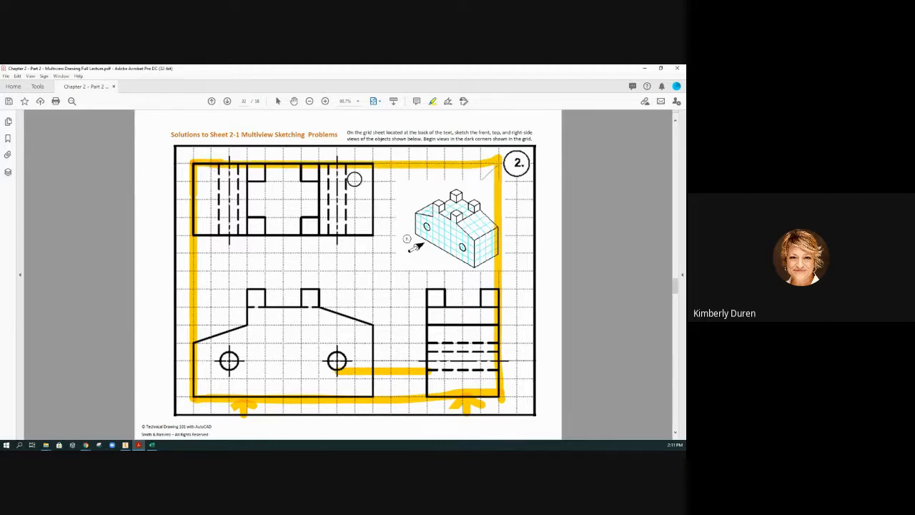
drag(438, 226, 498, 170)
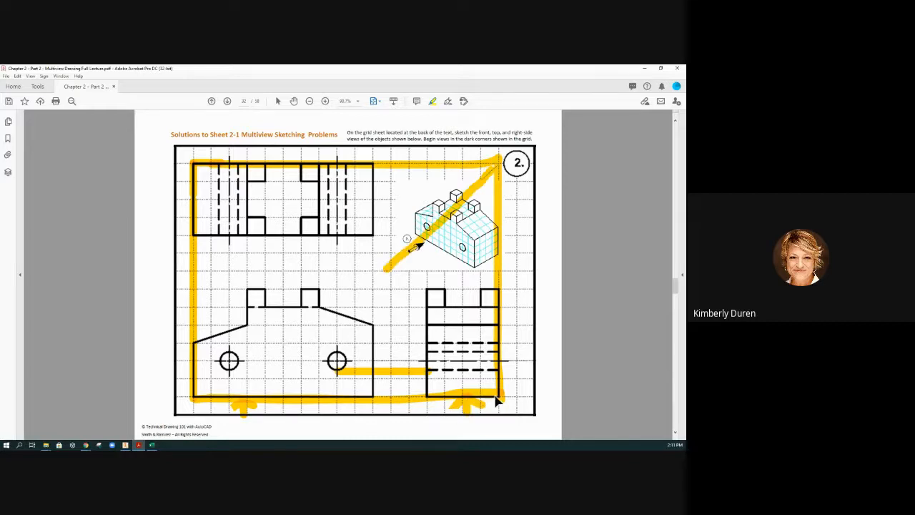
mouse_move(399, 271)
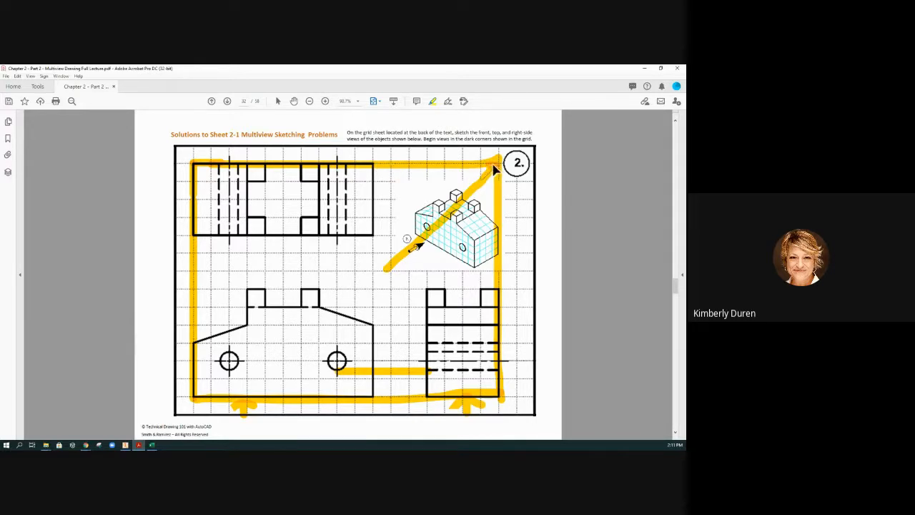
mouse_move(497, 347)
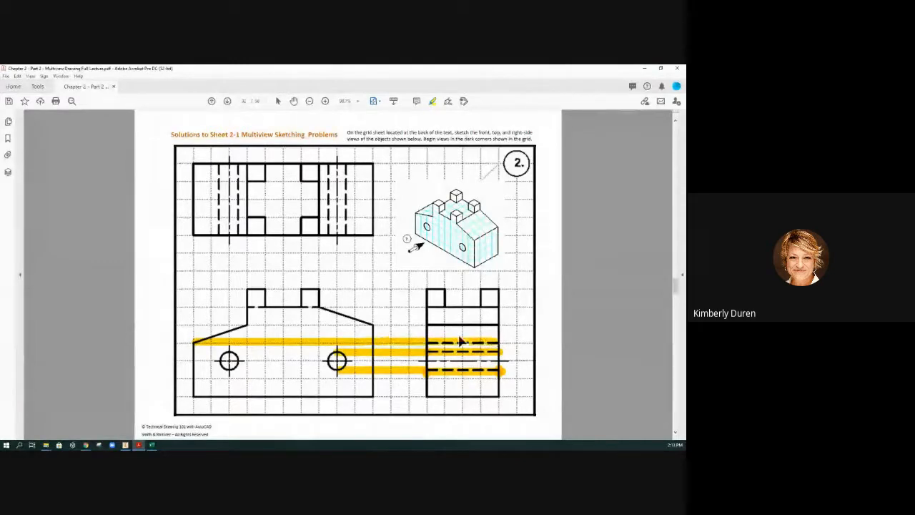
Draw a curved yellow stroke around the right hole toward the side view
drag(465, 339, 372, 395)
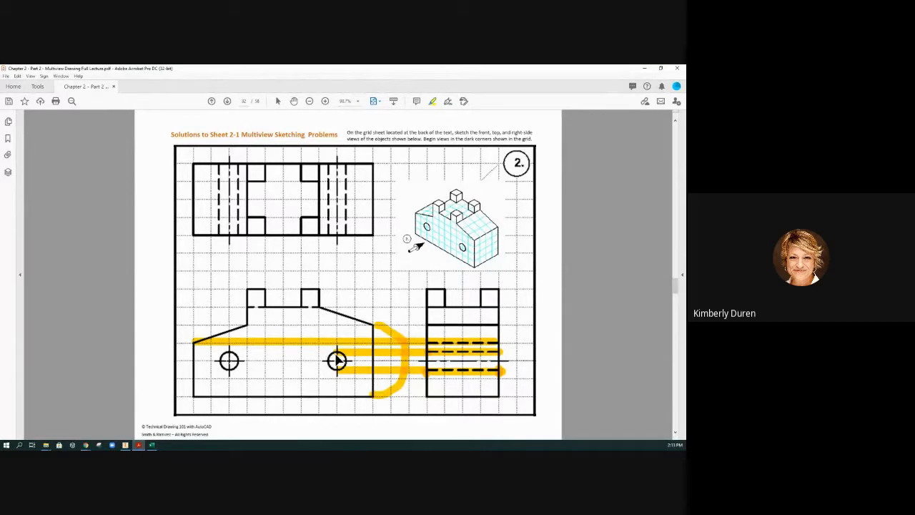
mouse_move(472, 350)
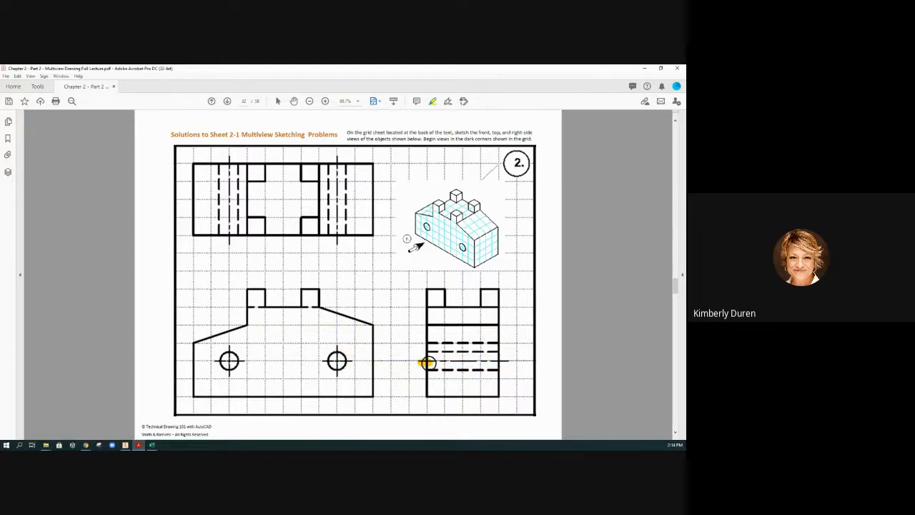
Highlight the side view's centre line, then zoom to 125% and scroll down
drag(428, 363, 511, 363)
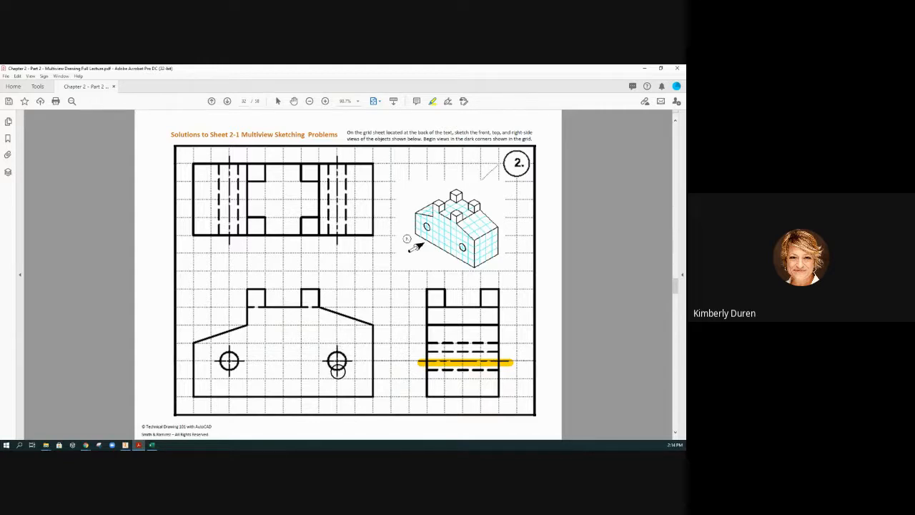
click(325, 101)
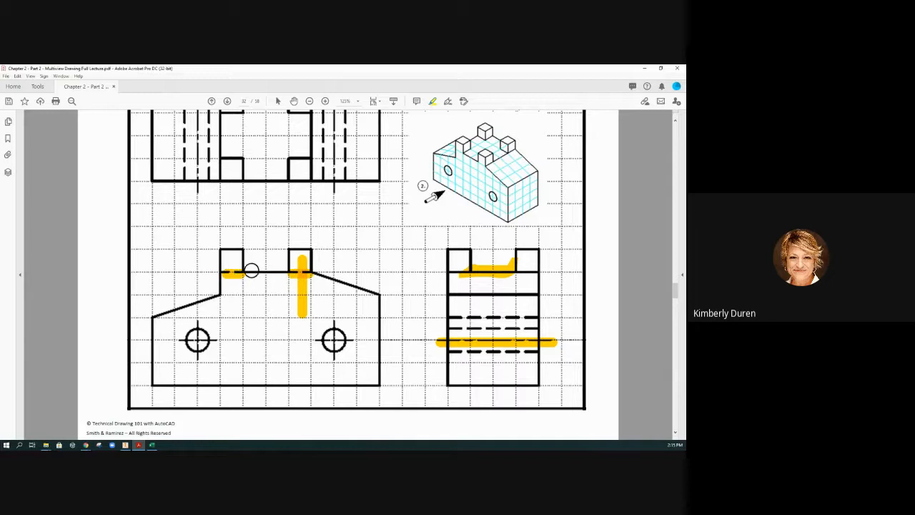
scroll(down, 3)
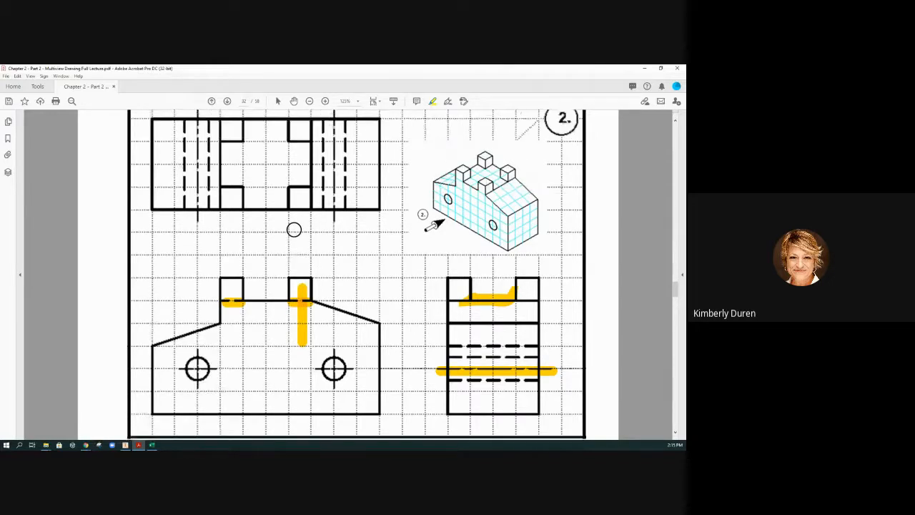